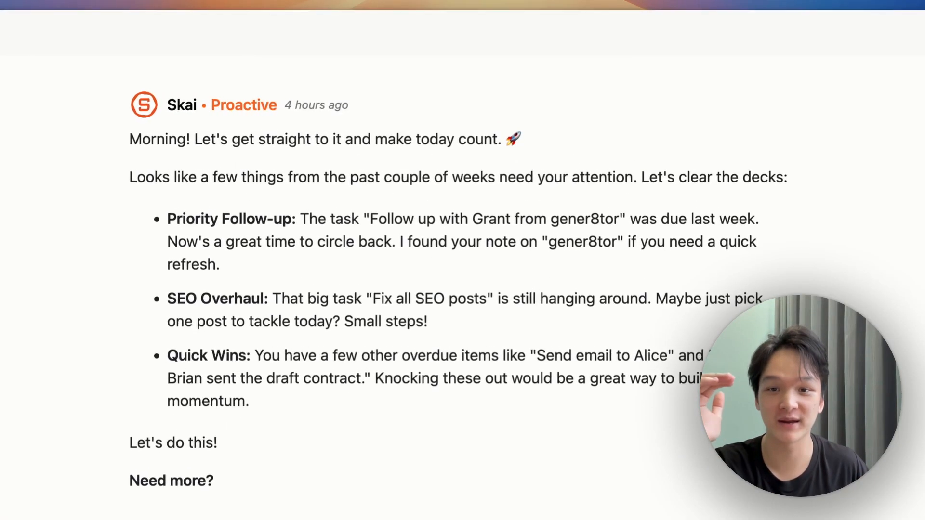
- Select the 'SEO Overhaul' bullet about fixing all SEO posts in Skai's morning message
{"action": "left_click_drag", "start_coordinate": [163, 302], "coordinate": [427, 325]}
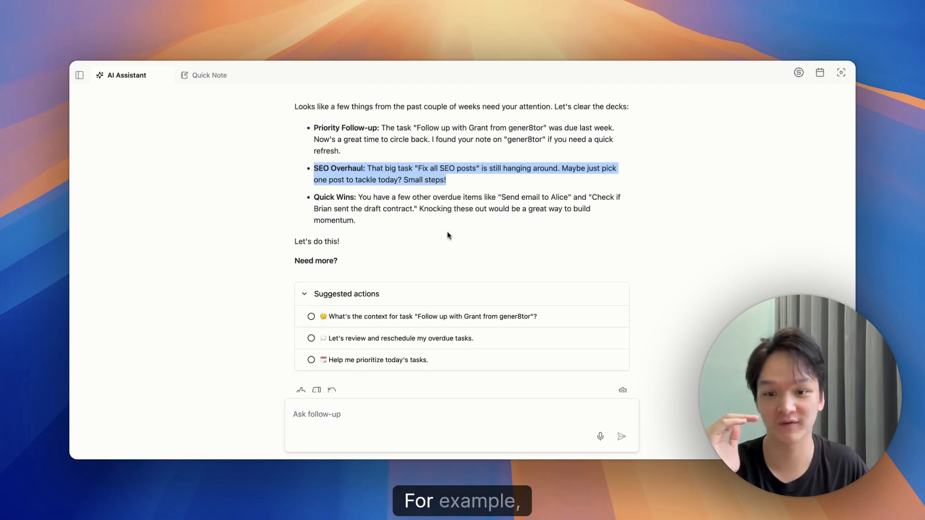
{"action": "left_click", "coordinate": [400, 338]}
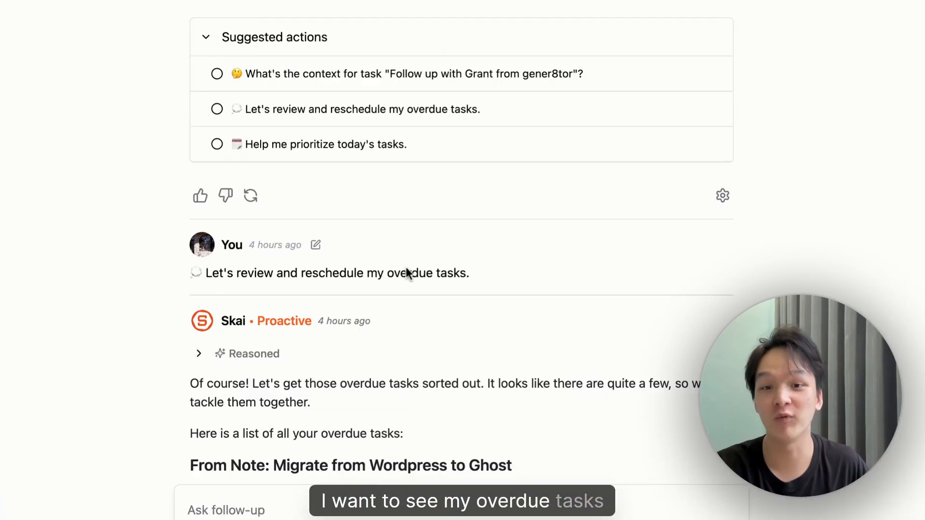
{"action": "scroll", "scroll_direction": "down", "scroll_amount": 3}
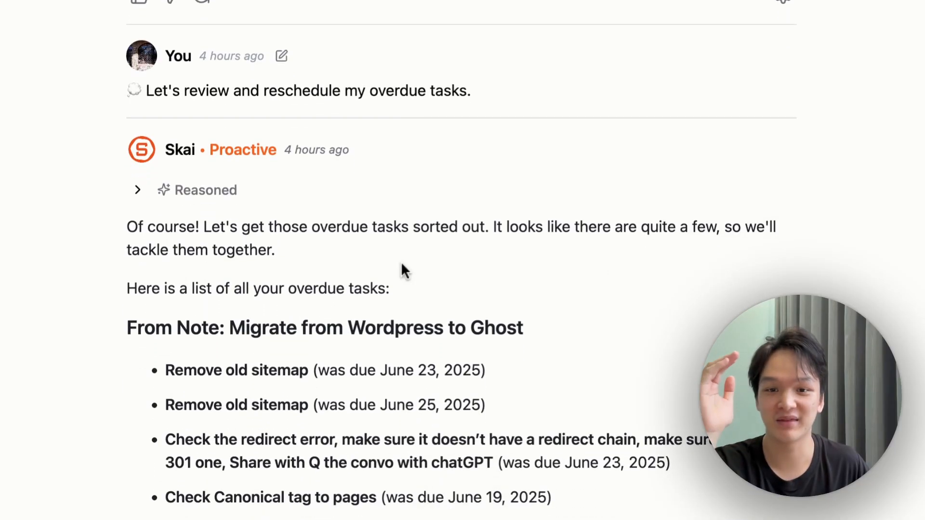
{"action": "scroll", "scroll_direction": "down", "scroll_amount": 3}
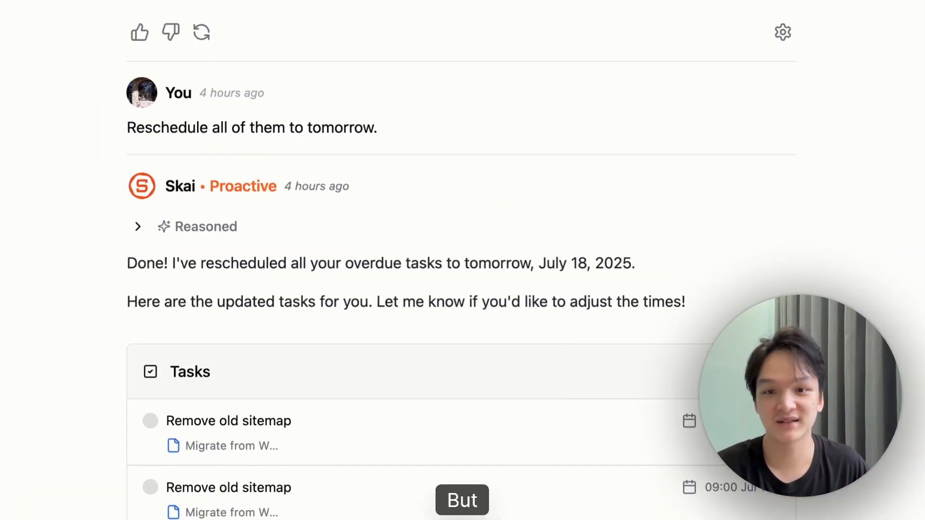
{"action": "scroll", "scroll_direction": "down", "scroll_amount": 3}
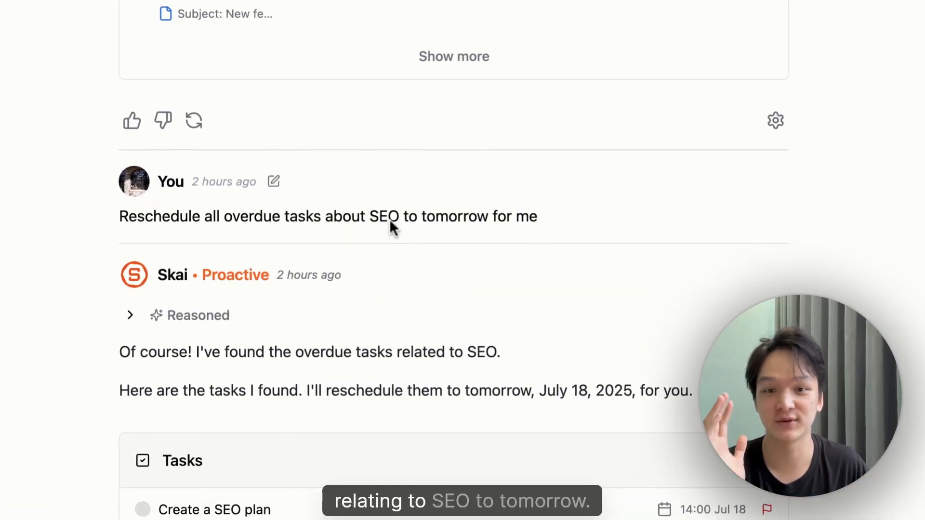
- Scroll to the SEO reschedule reply and show today's calendar time slots beside the chat
{"action": "scroll", "scroll_direction": "down", "scroll_amount": 3}
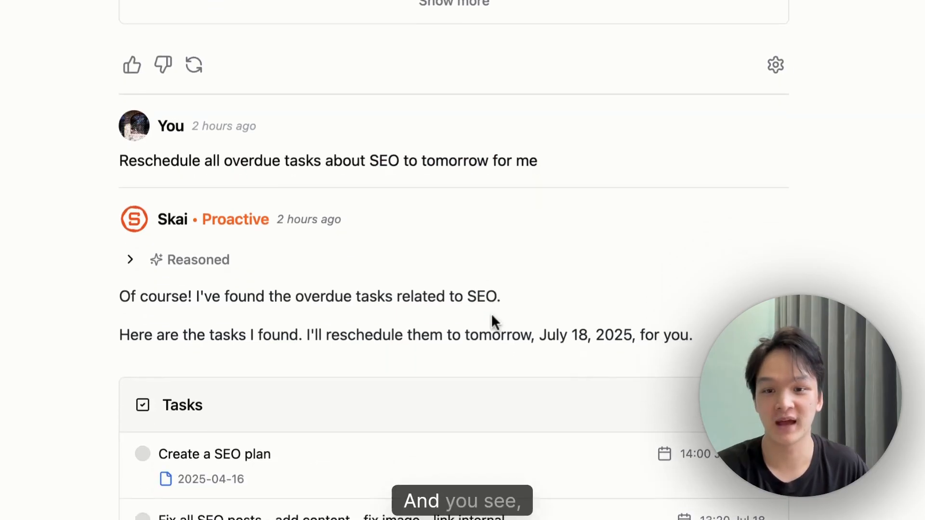
{"action": "scroll", "scroll_direction": "down", "scroll_amount": 3}
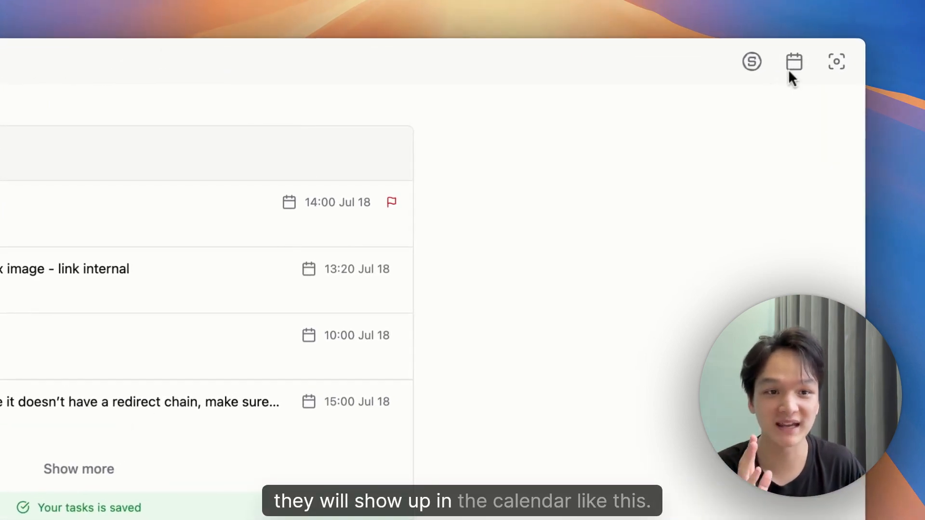
{"action": "left_click", "coordinate": [794, 61]}
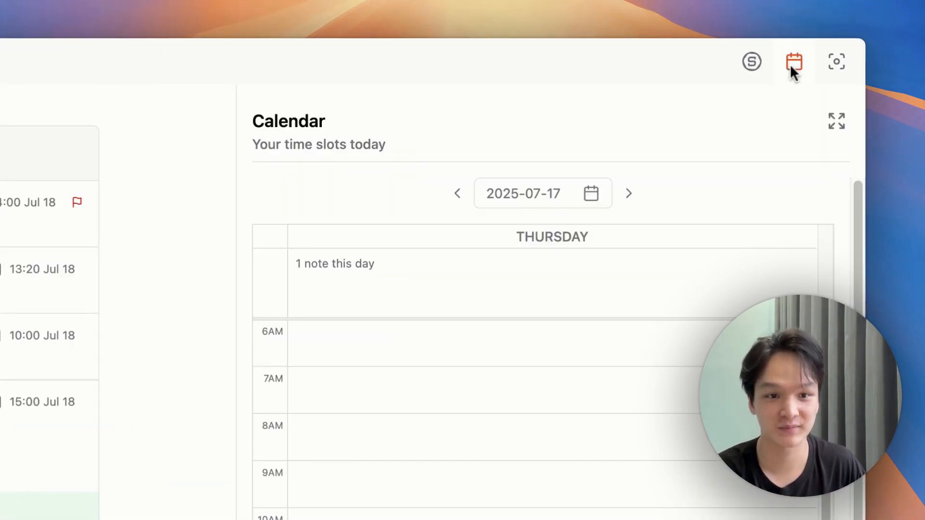
- Close the calendar panel to return to the July 18 SEO task list
{"action": "left_click", "coordinate": [629, 194]}
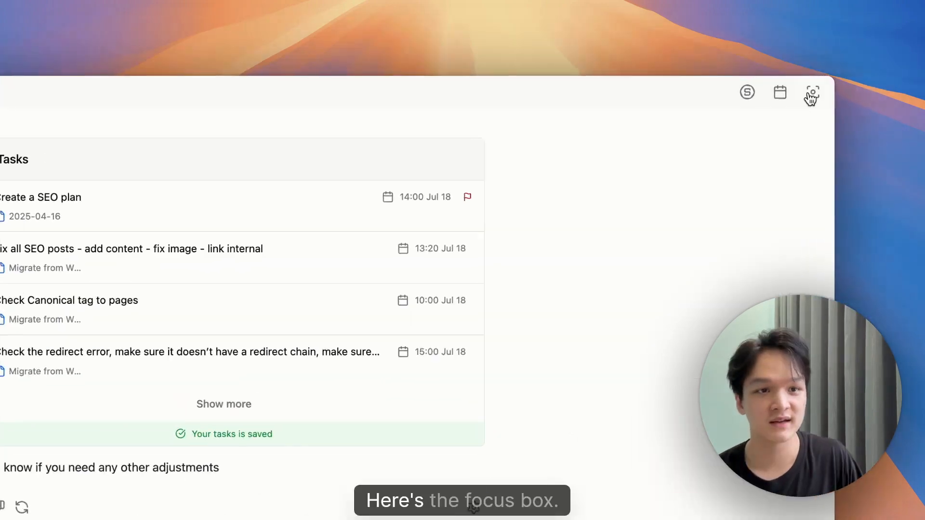
- Open the Focus Box panel, preview it in the pop-up viewer, then close the pop-up
{"action": "left_click", "coordinate": [812, 93]}
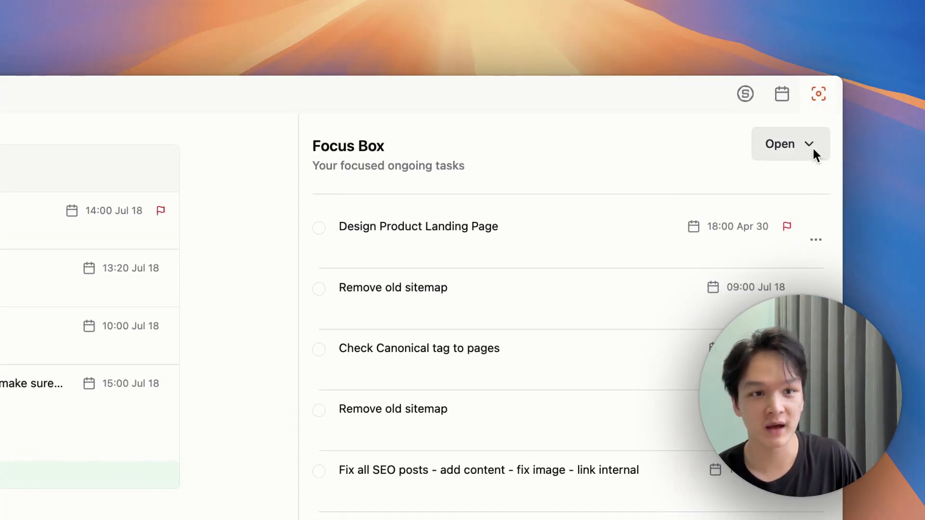
{"action": "left_click", "coordinate": [789, 144]}
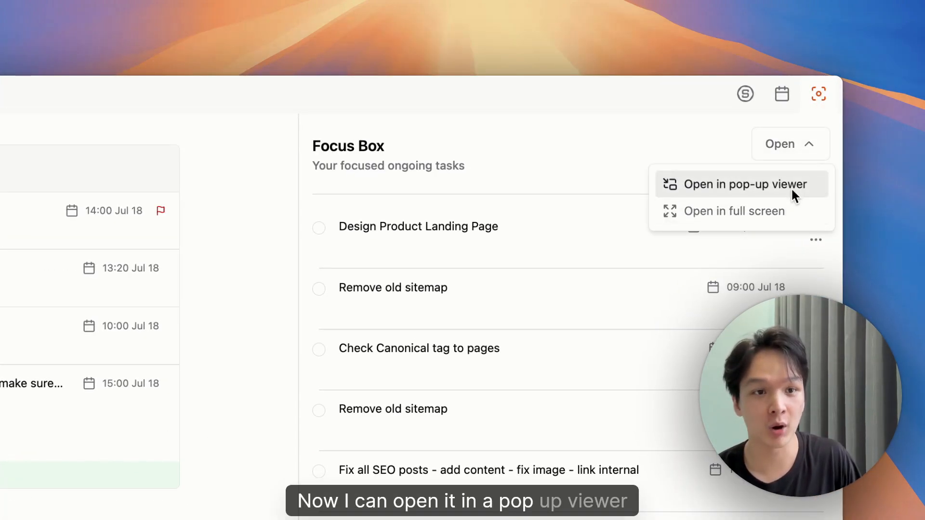
{"action": "left_click", "coordinate": [740, 184]}
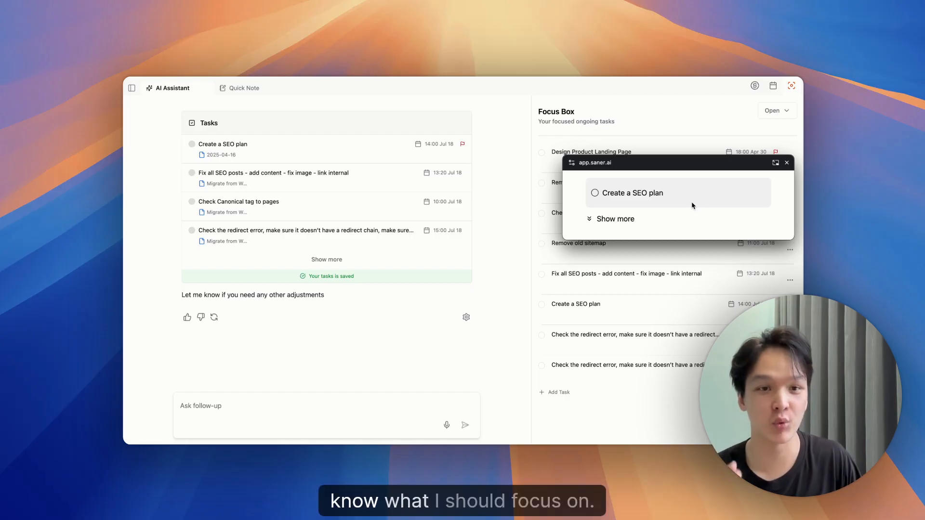
{"action": "left_click", "coordinate": [785, 163]}
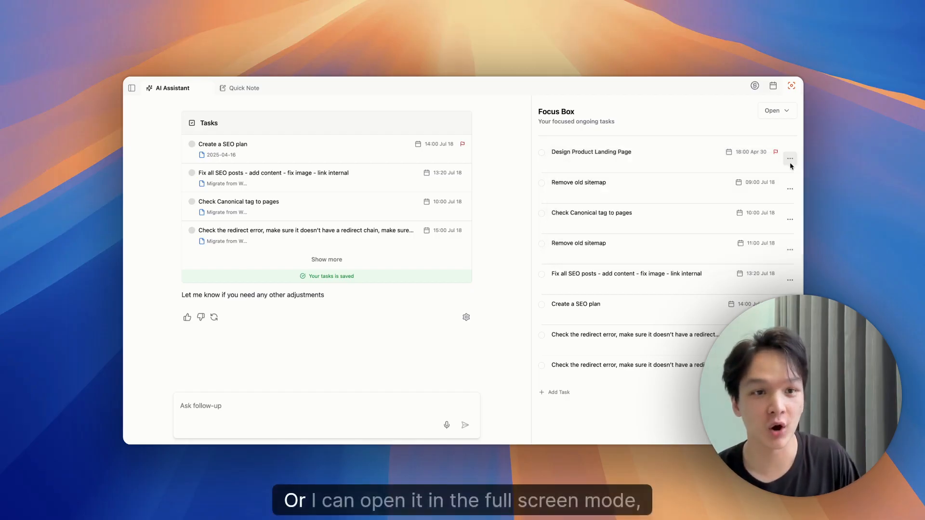
- Open the Focus Box full screen and expand it to list all eight tasks
{"action": "left_click", "coordinate": [791, 85]}
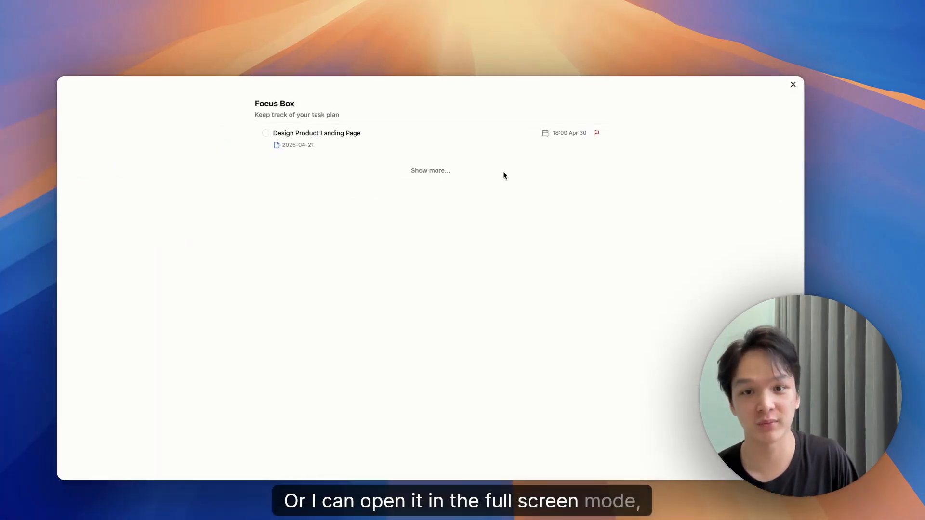
{"action": "left_click", "coordinate": [430, 171]}
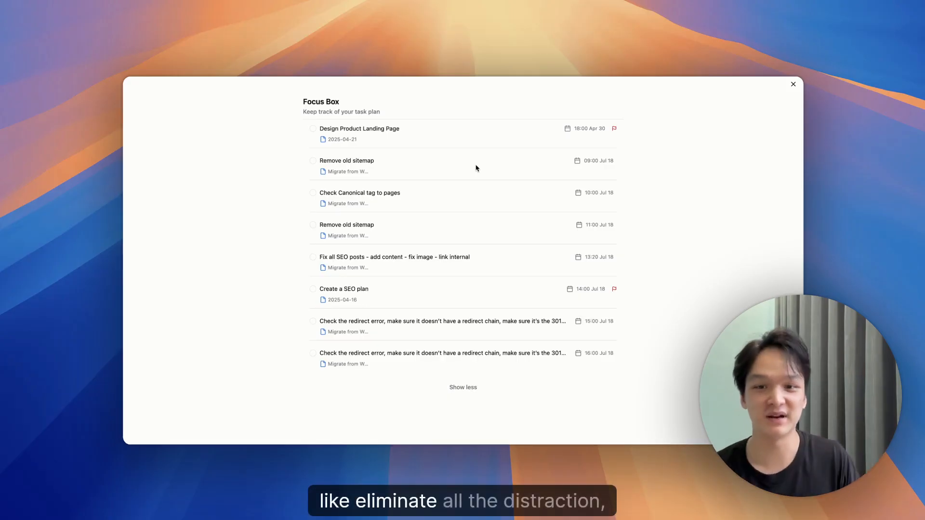
{"action": "mouse_move", "coordinate": [481, 168]}
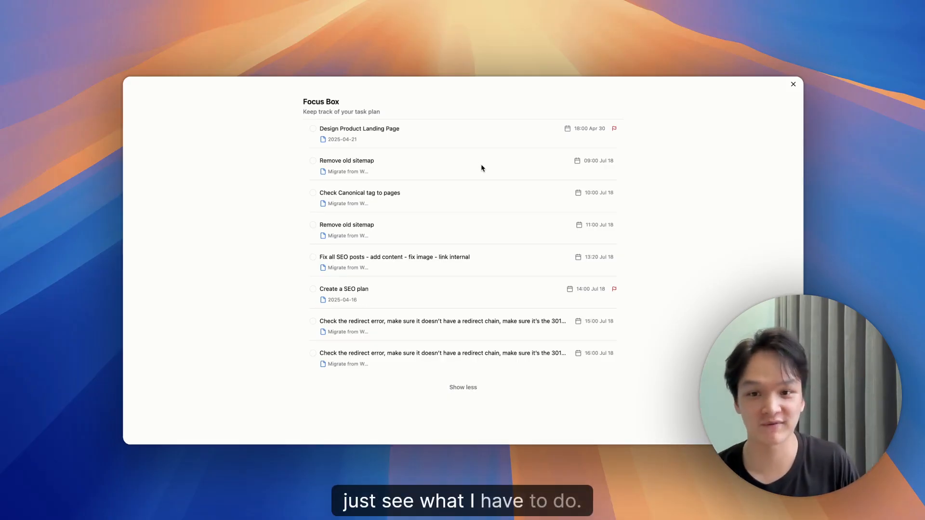